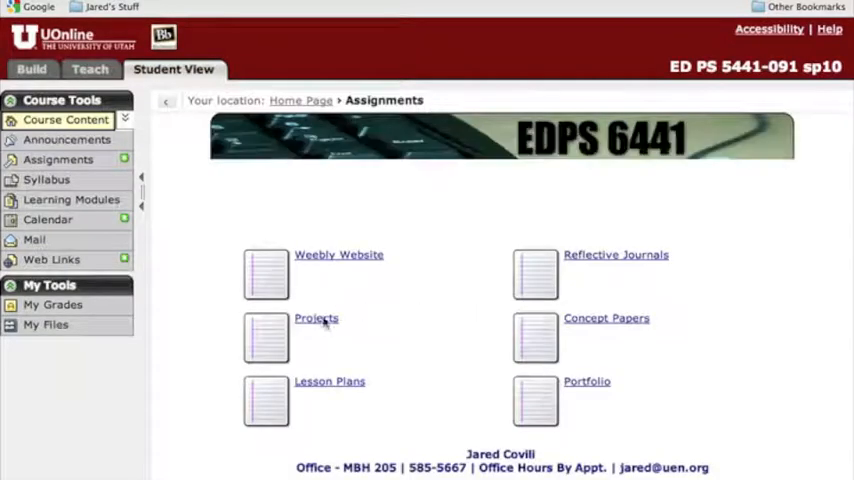
- Open the Projects section and go to Project #1's Children's Vocabulary Chart submission page
{"action": "left_click", "coordinate": [316, 318]}
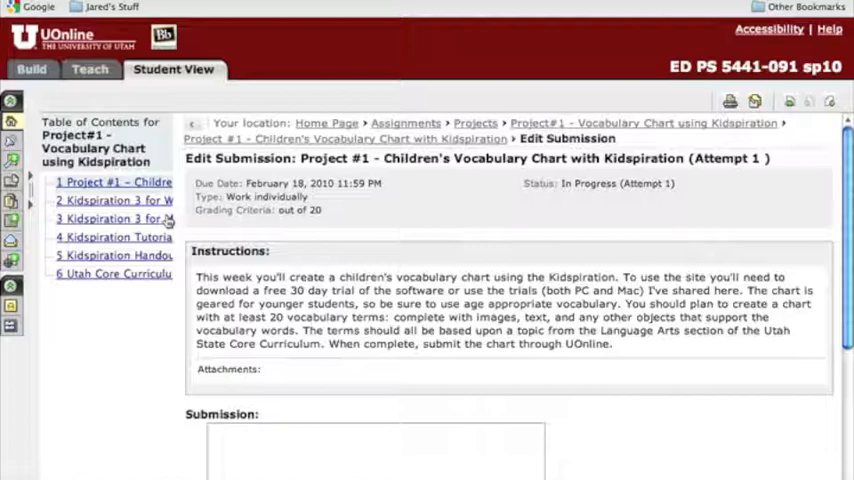
{"action": "mouse_move", "coordinate": [248, 305]}
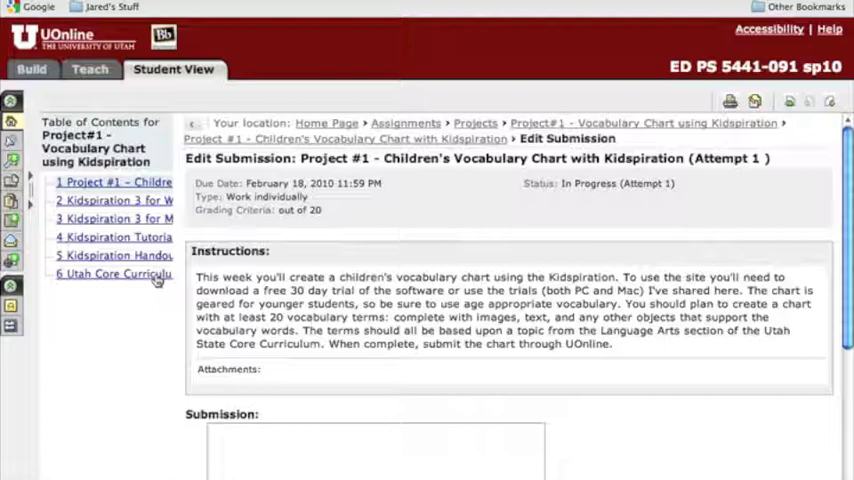
{"action": "mouse_move", "coordinate": [205, 370]}
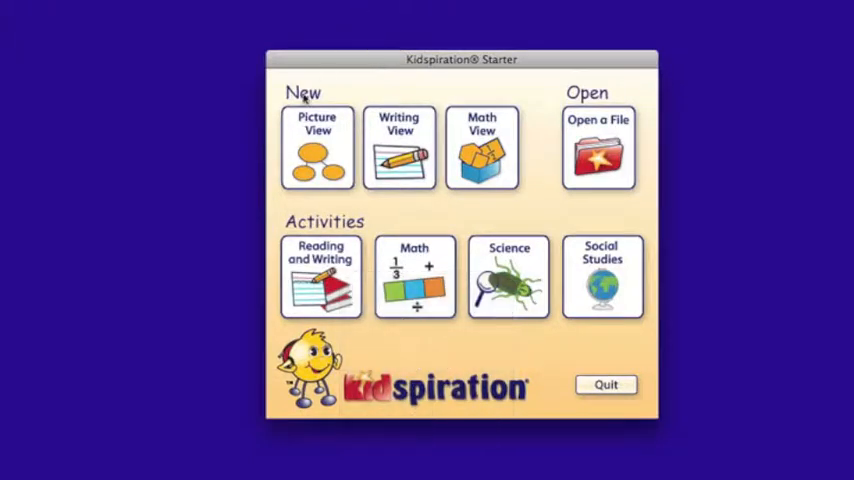
- Create a new Kidspiration Picture View document with a Main Idea bubble
{"action": "left_click", "coordinate": [317, 150]}
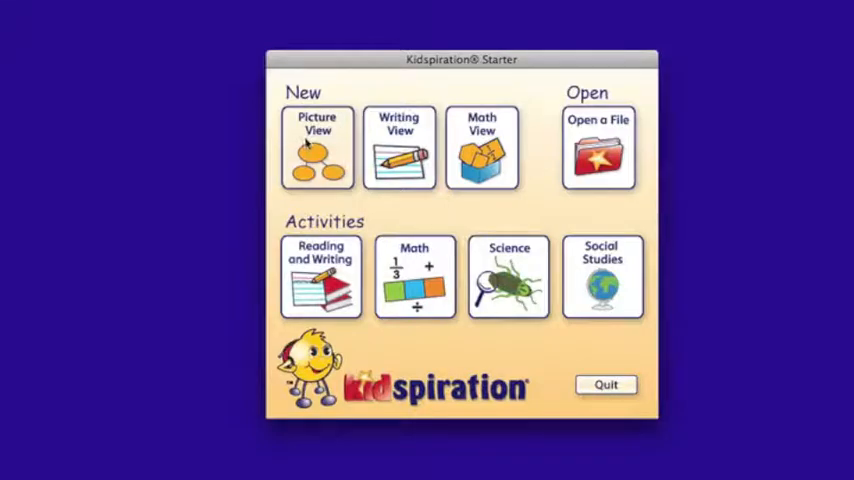
{"action": "left_click", "coordinate": [318, 148]}
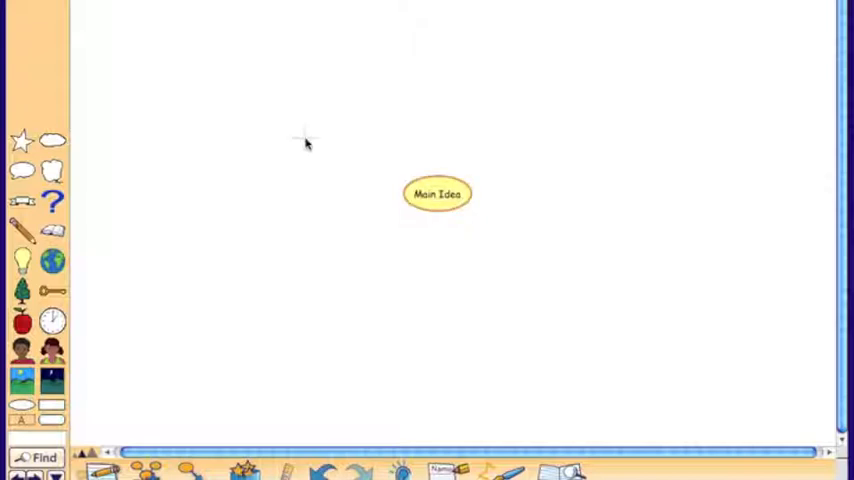
- Relabel the Main Idea bubble 'All About Me' and drag it into a large oval
{"action": "left_click", "coordinate": [437, 193]}
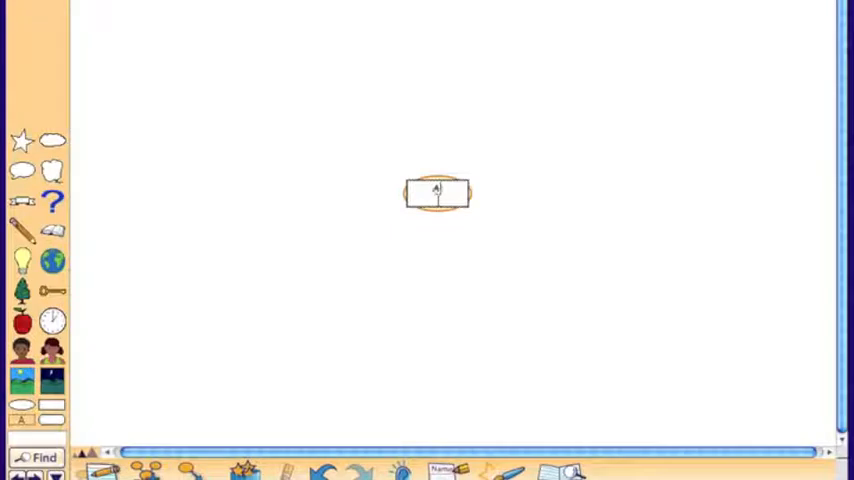
{"action": "type", "text": "All About Me"}
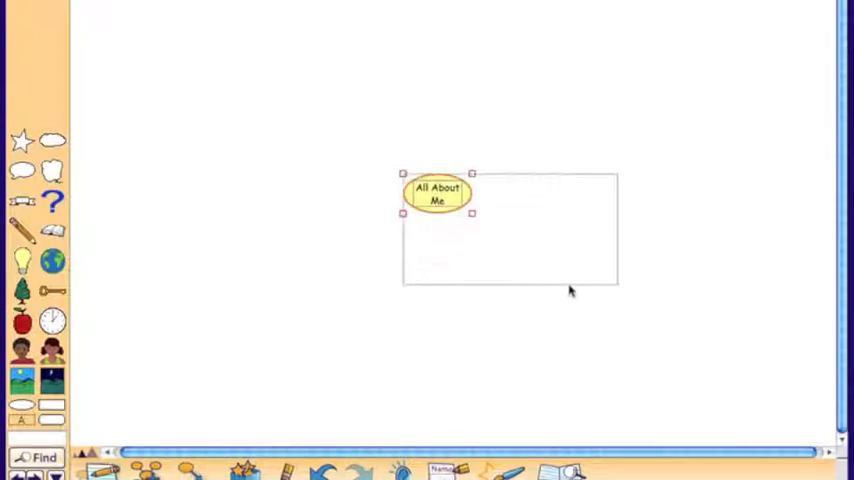
{"action": "left_click_drag", "start_coordinate": [472, 213], "coordinate": [635, 293]}
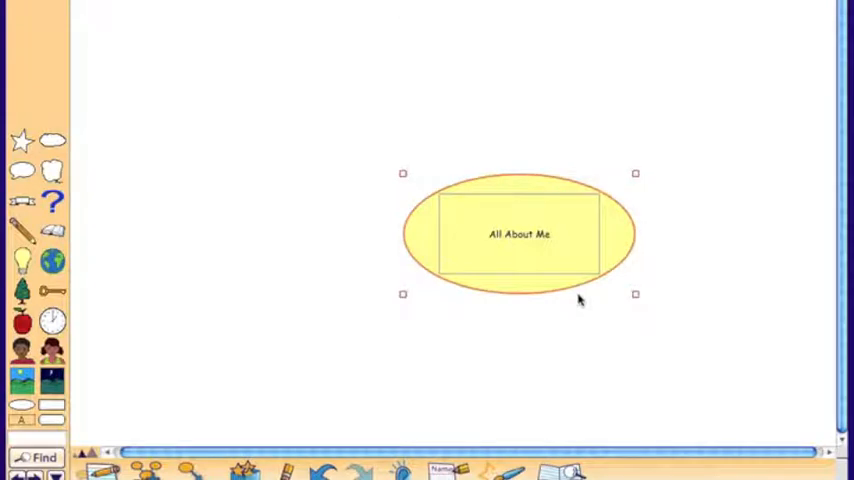
{"action": "mouse_move", "coordinate": [643, 228]}
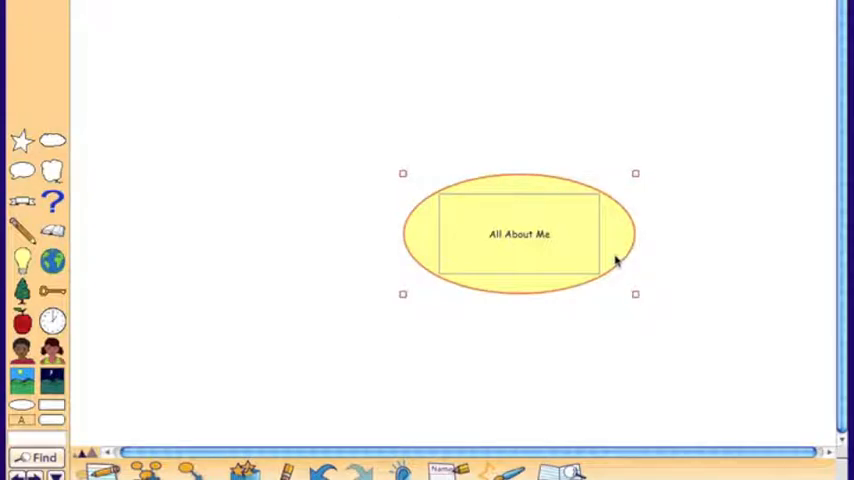
{"action": "mouse_move", "coordinate": [562, 255]}
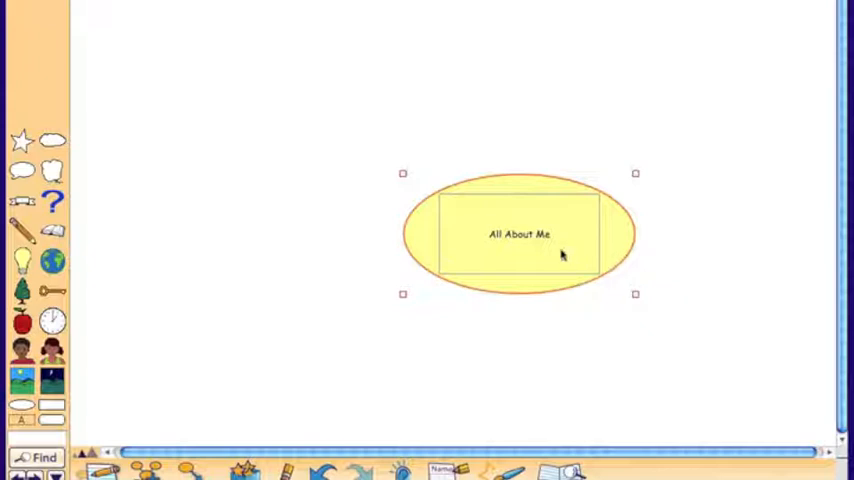
- Select the 'All About Me' text to enlarge its font
{"action": "double_click", "coordinate": [519, 234]}
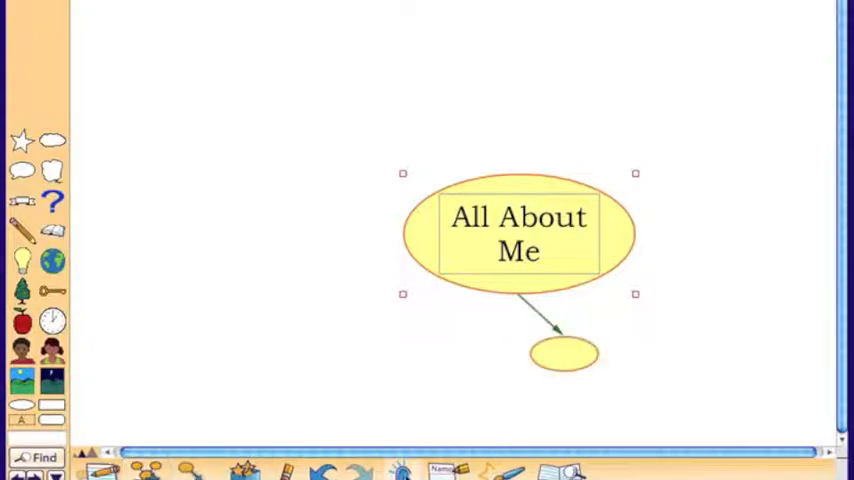
- Label the bubble below 'Hobbies' and the bubble above 'My Family'
{"action": "double_click", "coordinate": [563, 354]}
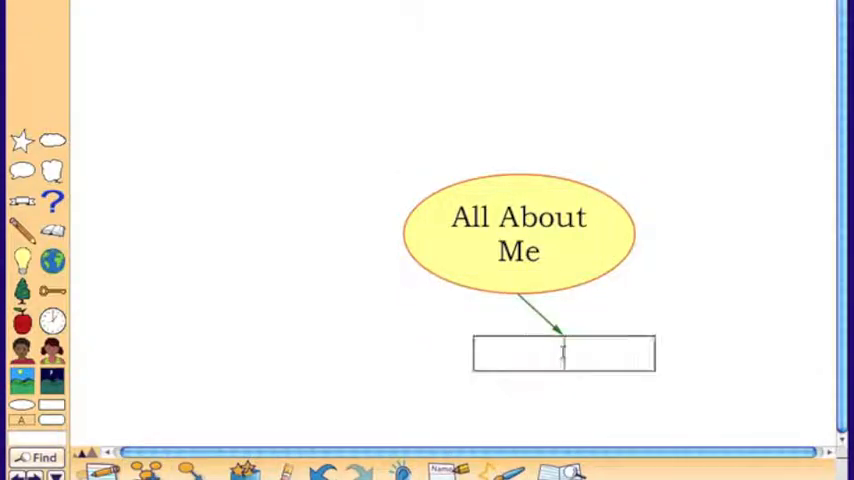
{"action": "type", "text": "Hobbies"}
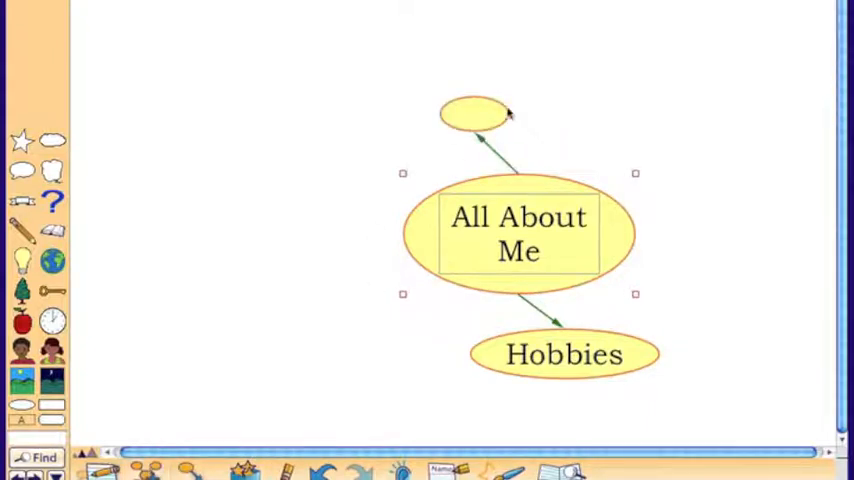
{"action": "double_click", "coordinate": [473, 113]}
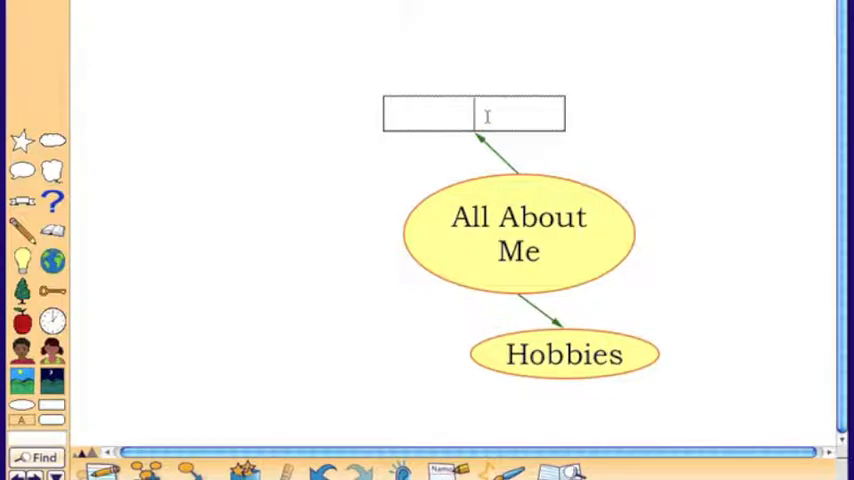
{"action": "type", "text": "My Family"}
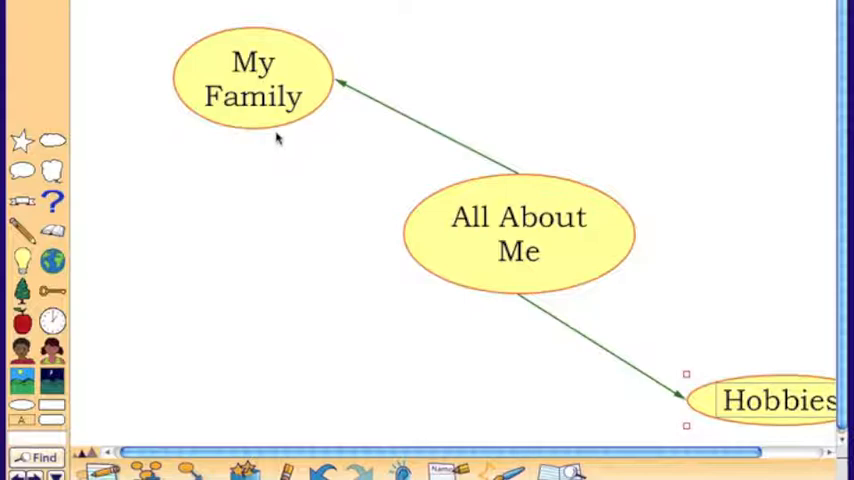
{"action": "mouse_move", "coordinate": [270, 133]}
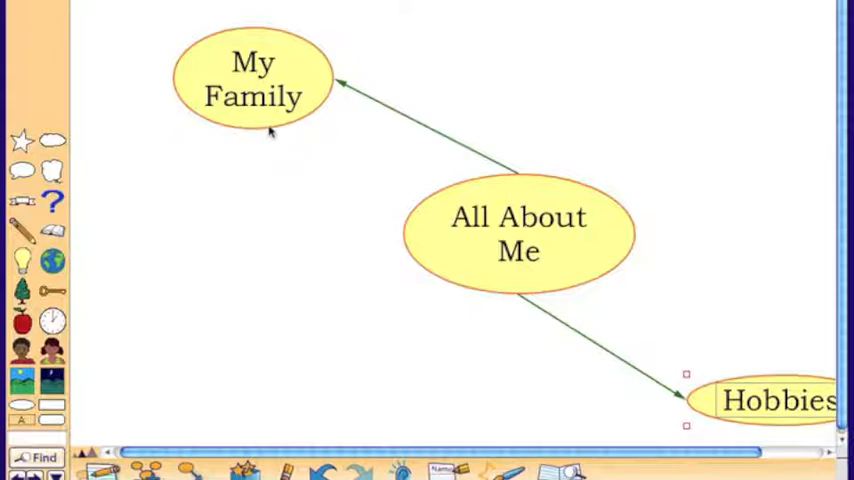
- Add a linked bubble under My Family reading 'My mother cooks dinner.'
{"action": "left_click", "coordinate": [253, 79]}
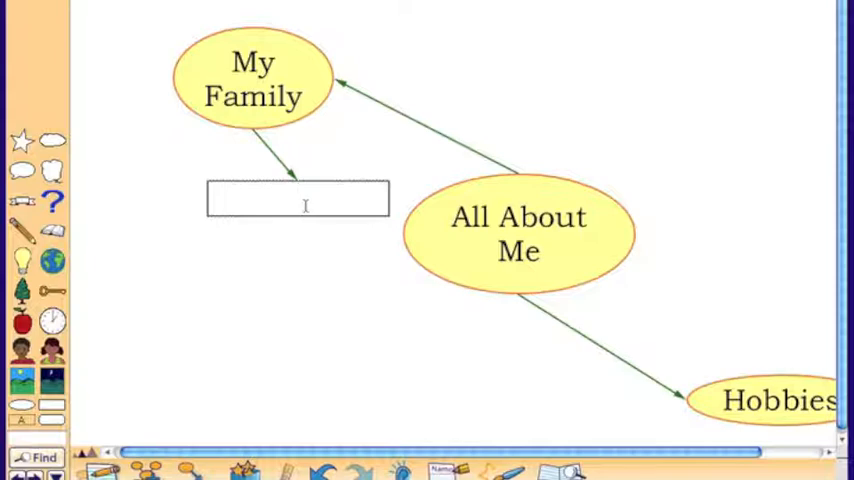
{"action": "type", "text": "M"}
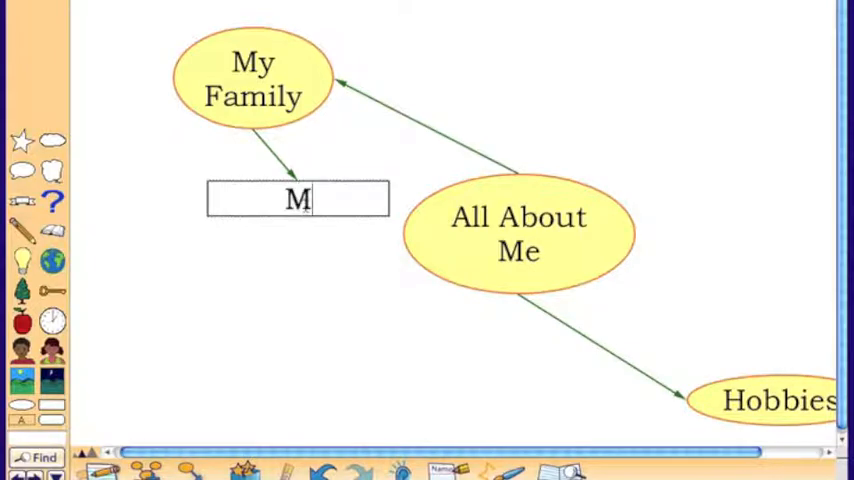
{"action": "type", "text": "y mother"}
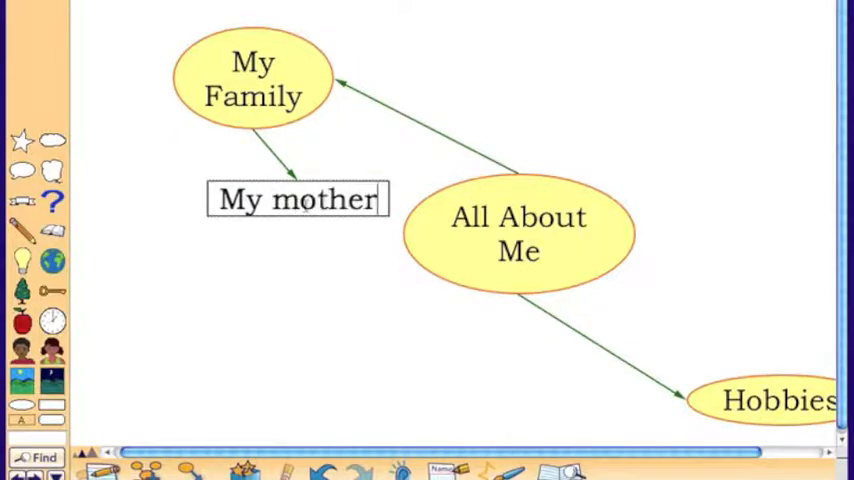
{"action": "type", "text": "cooks dinner."}
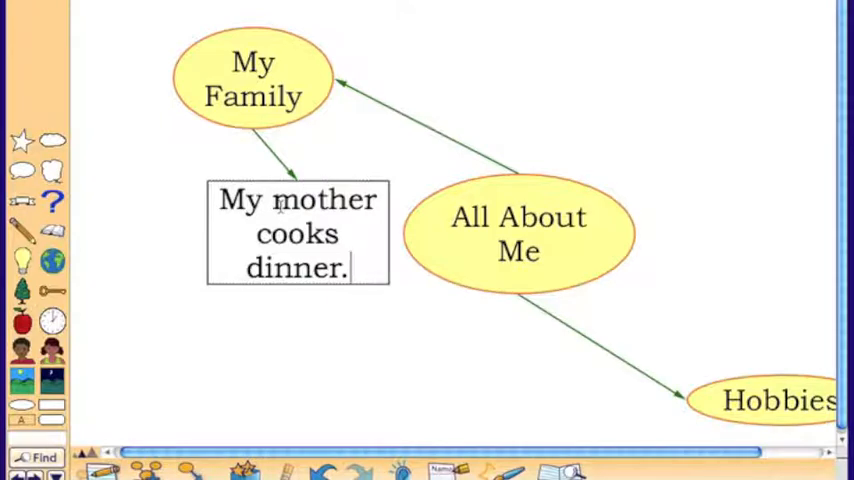
- Select the word 'mother' in the sentence bubble to find matching pictures
{"action": "double_click", "coordinate": [303, 200]}
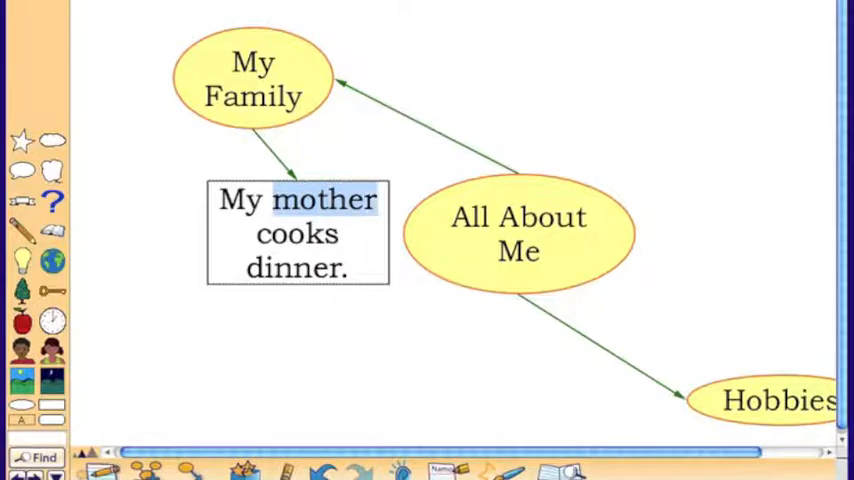
{"action": "mouse_move", "coordinate": [336, 338]}
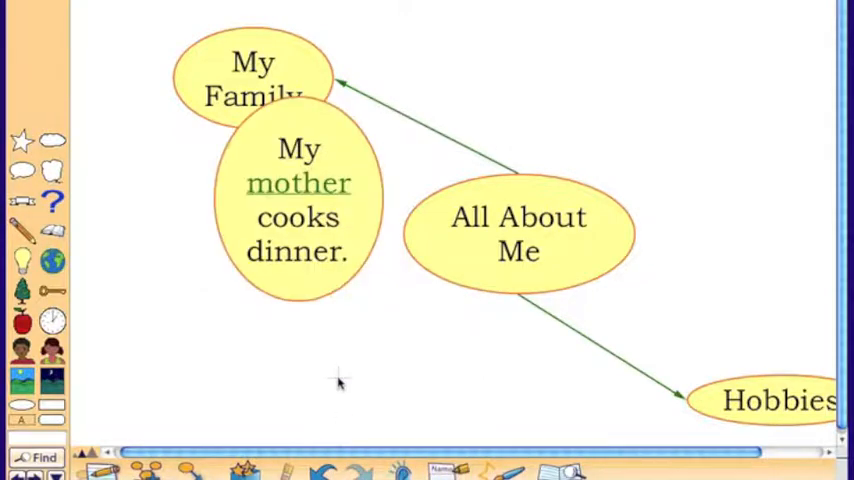
{"action": "mouse_move", "coordinate": [232, 224]}
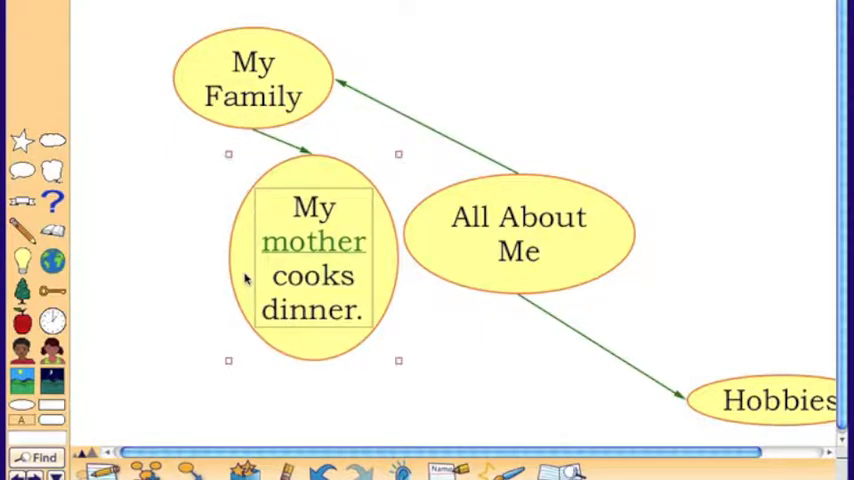
{"action": "double_click", "coordinate": [313, 258]}
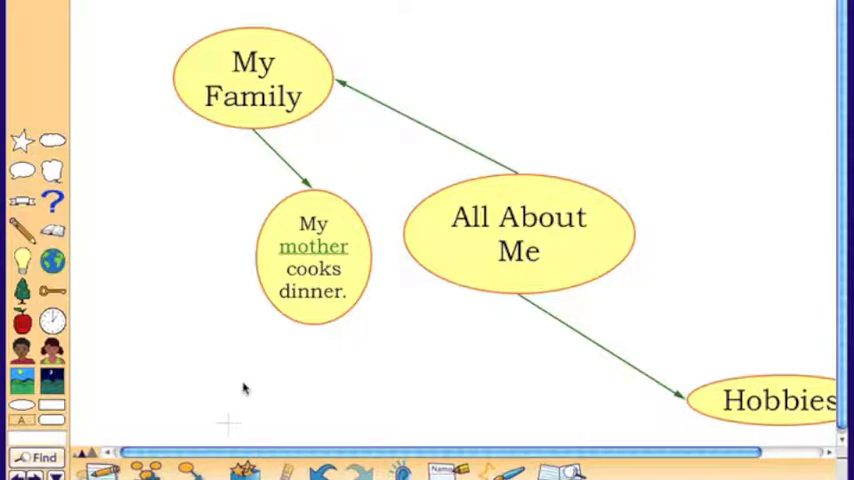
{"action": "mouse_move", "coordinate": [196, 283]}
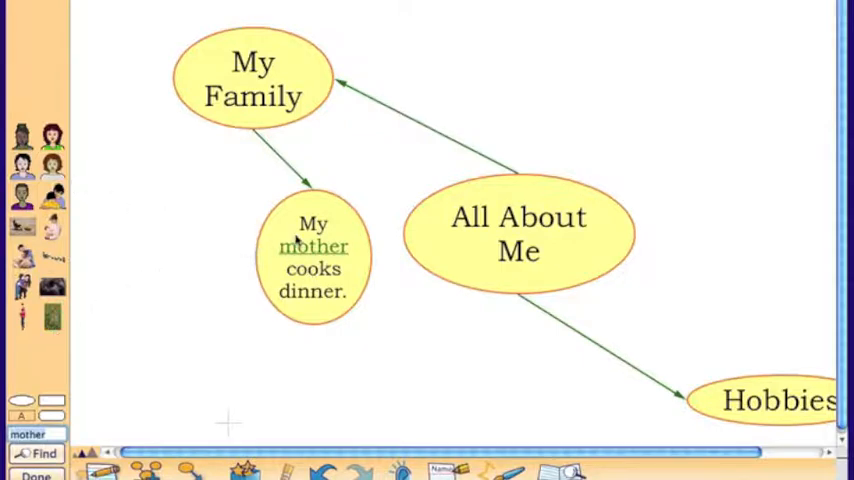
{"action": "left_click", "coordinate": [313, 258]}
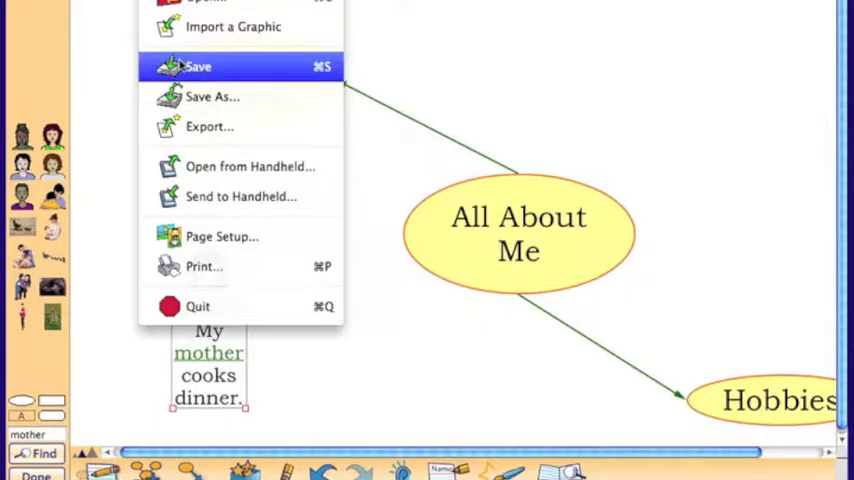
- Save the chart to the Desktop as 'All About Me'
{"action": "left_click", "coordinate": [198, 66]}
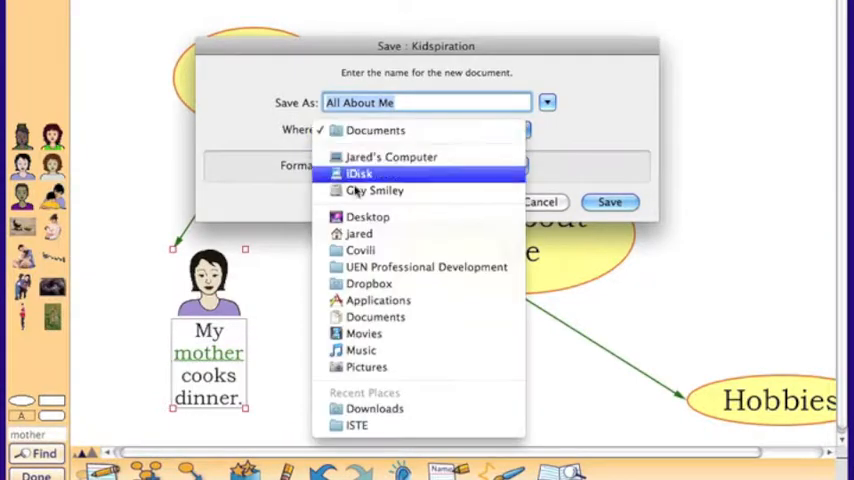
{"action": "left_click", "coordinate": [367, 216]}
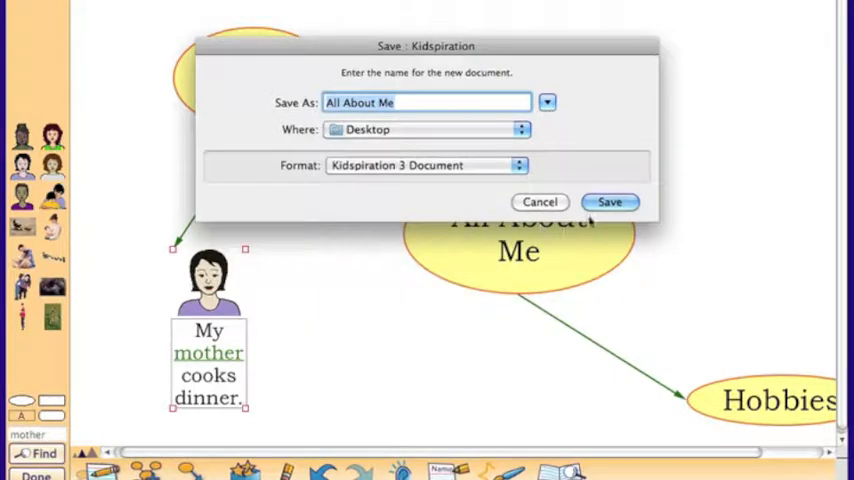
{"action": "left_click", "coordinate": [609, 201]}
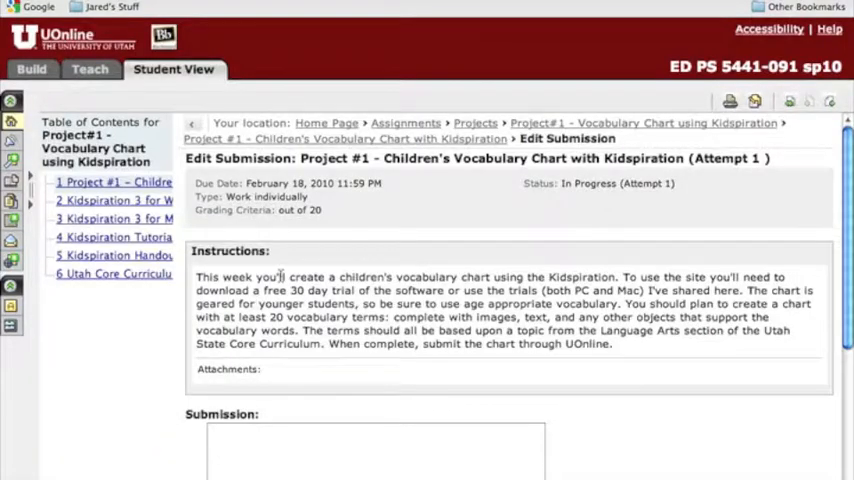
- Enter 'My assignment is All About Me from the 1st grade core.' as the submission text
{"action": "scroll", "scroll_direction": "down", "scroll_amount": 3}
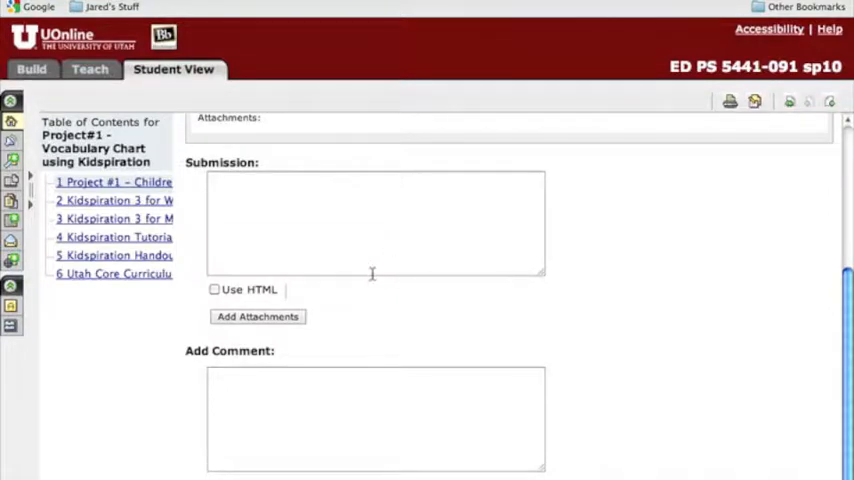
{"action": "left_click", "coordinate": [376, 225]}
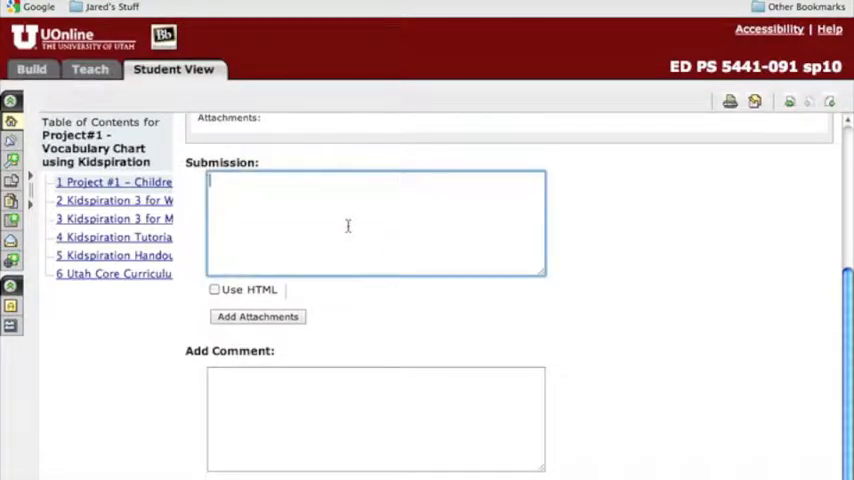
{"action": "type", "text": "My assi"}
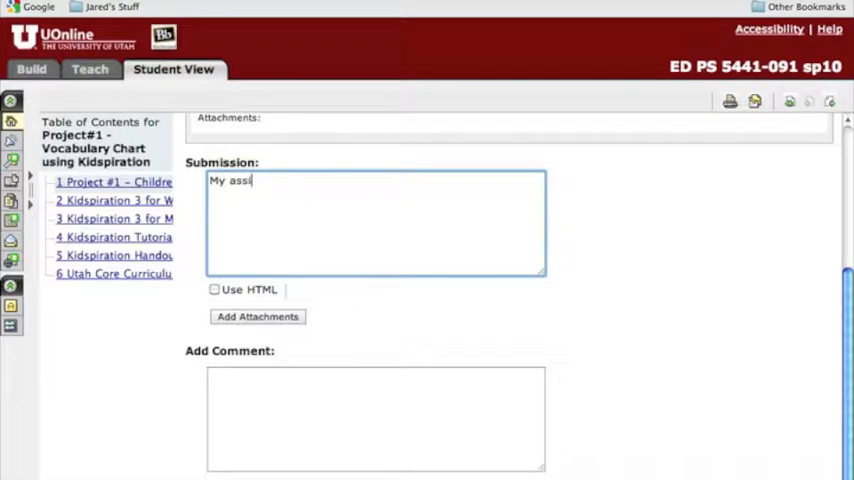
{"action": "type", "text": "gnmn"}
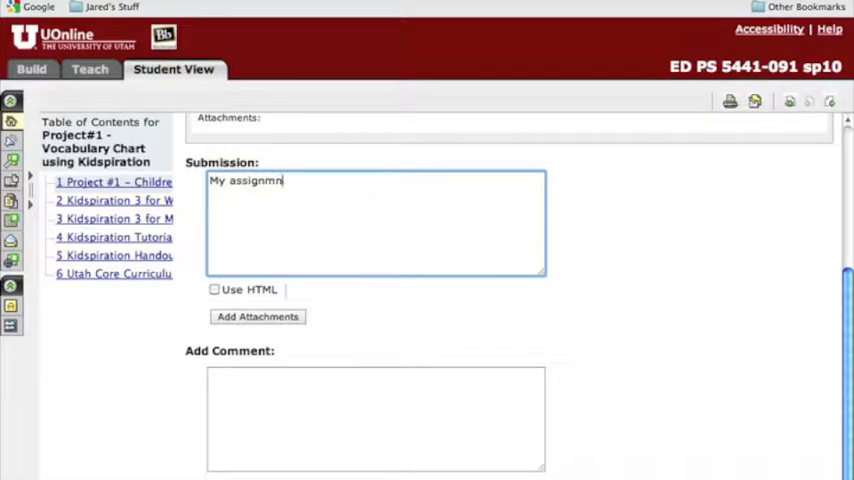
{"action": "type", "text": "ent is"}
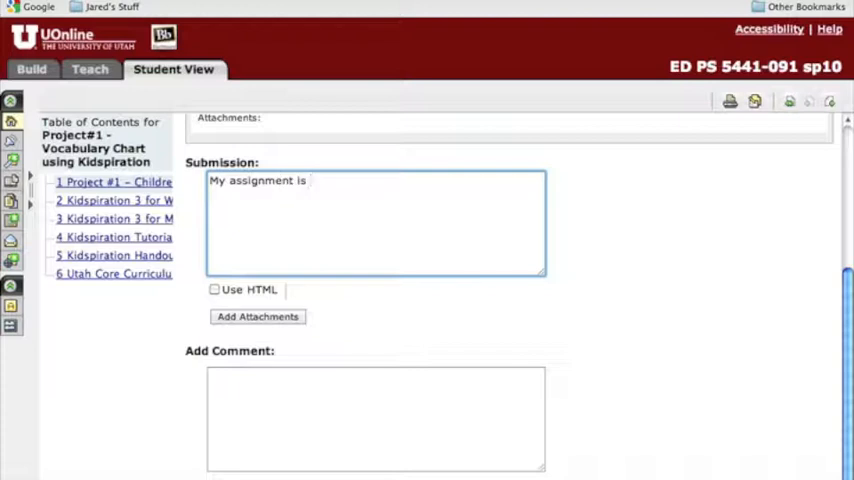
{"action": "type", "text": "A"}
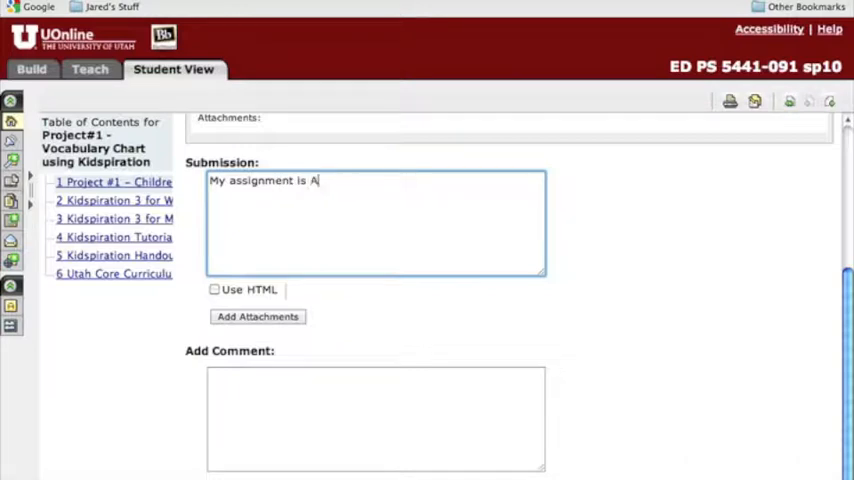
{"action": "type", "text": "ll About Me f"}
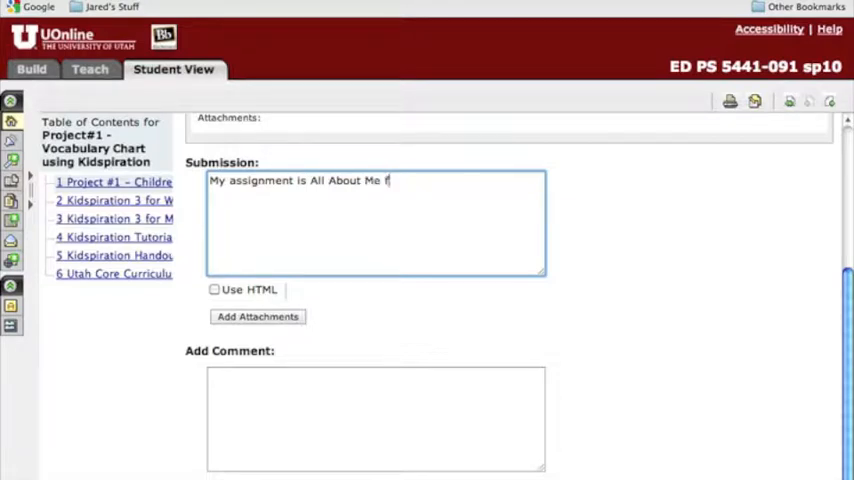
{"action": "type", "text": "rom the 1st grade c"}
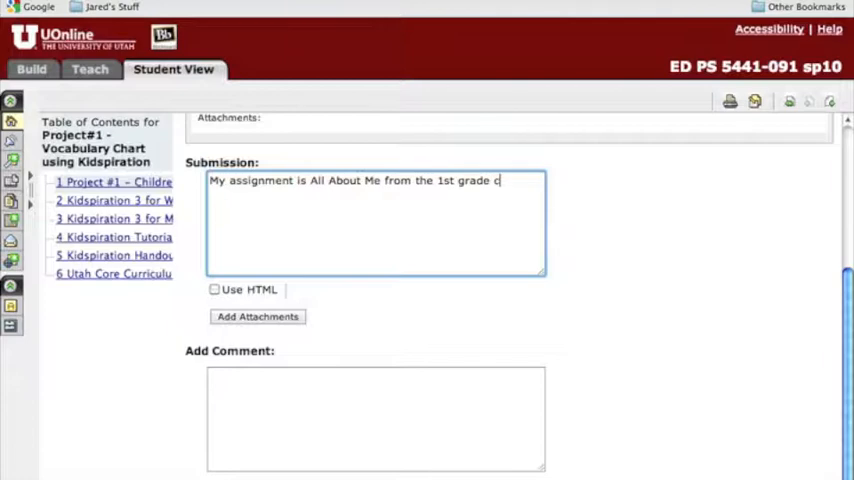
{"action": "type", "text": "ore."}
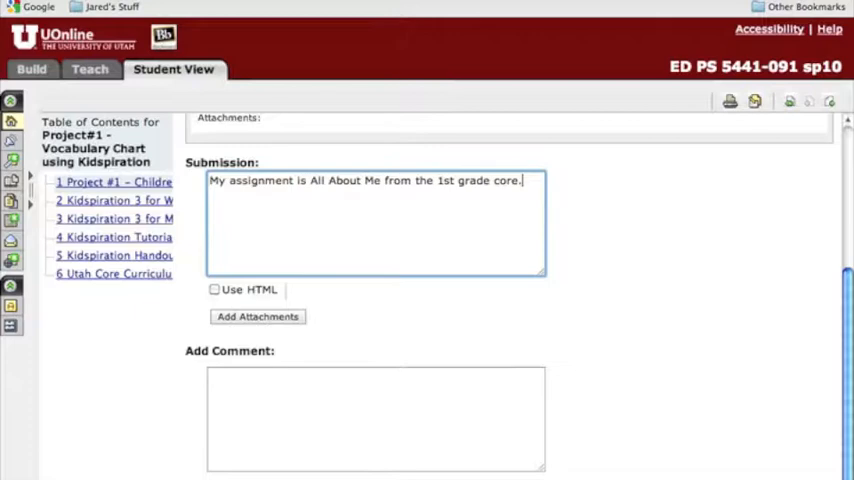
{"action": "left_click", "coordinate": [257, 317]}
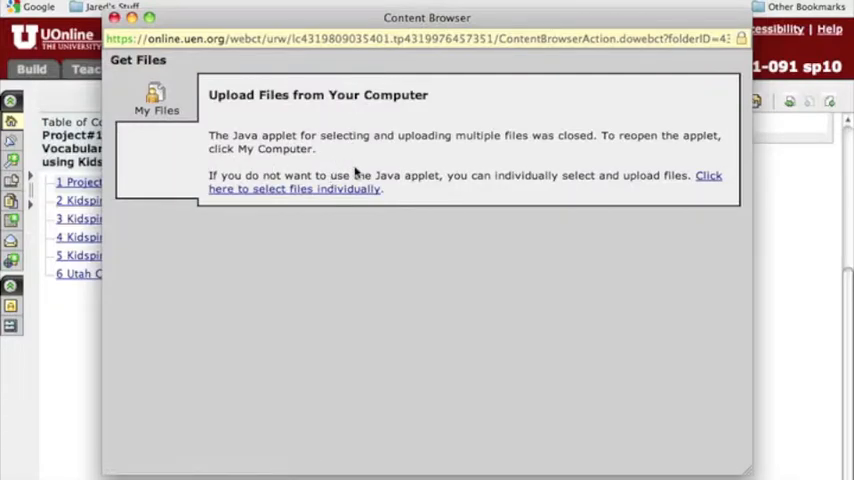
- Upload the All About Me chart from the Desktop and close the file browser
{"action": "left_click", "coordinate": [293, 182]}
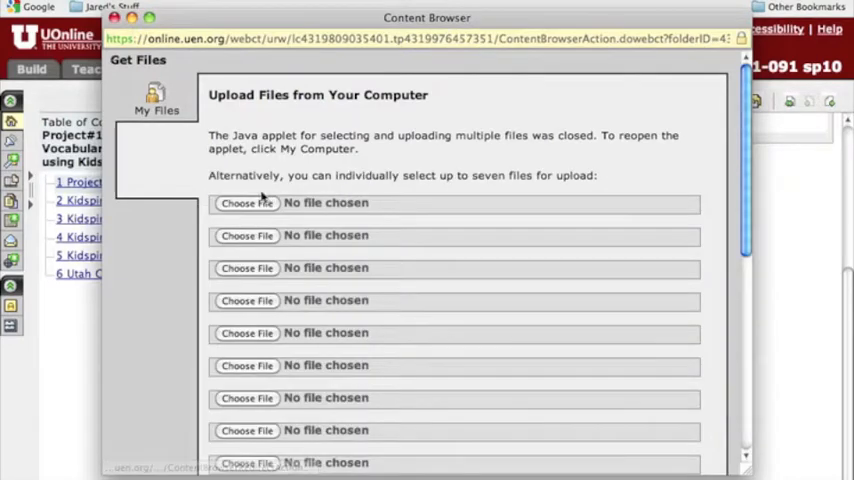
{"action": "left_click", "coordinate": [247, 203]}
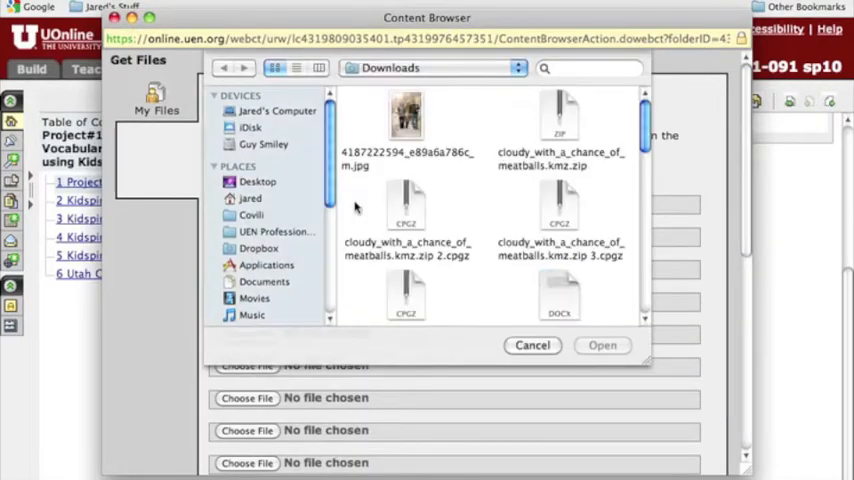
{"action": "left_click", "coordinate": [258, 181]}
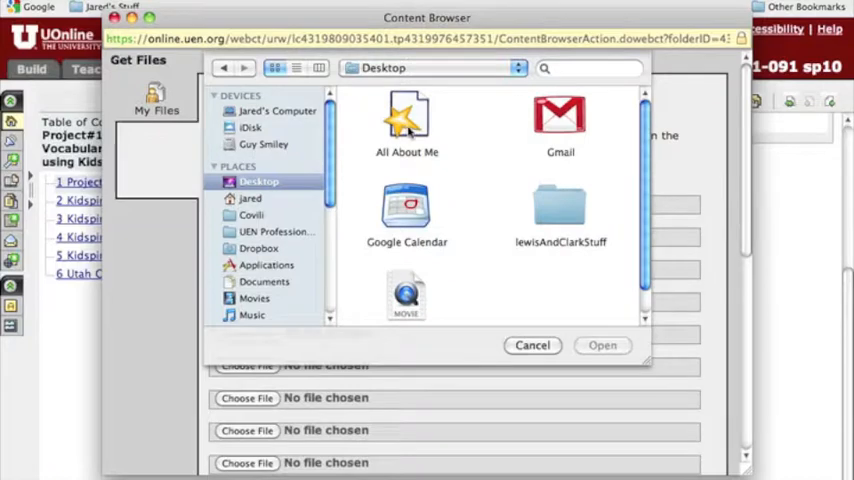
{"action": "left_click", "coordinate": [406, 120]}
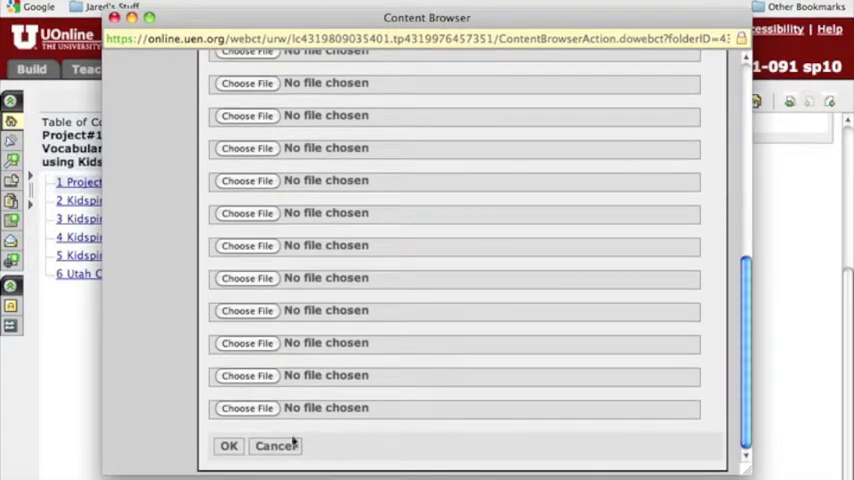
{"action": "left_click", "coordinate": [275, 445]}
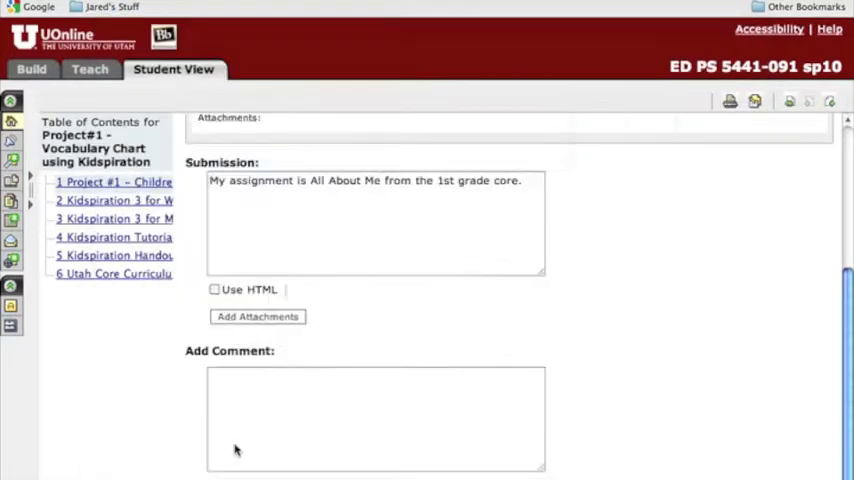
- Scroll the Edit Submission page to see All About Me.kid listed under the submission text
{"action": "scroll", "scroll_direction": "up", "scroll_amount": 3}
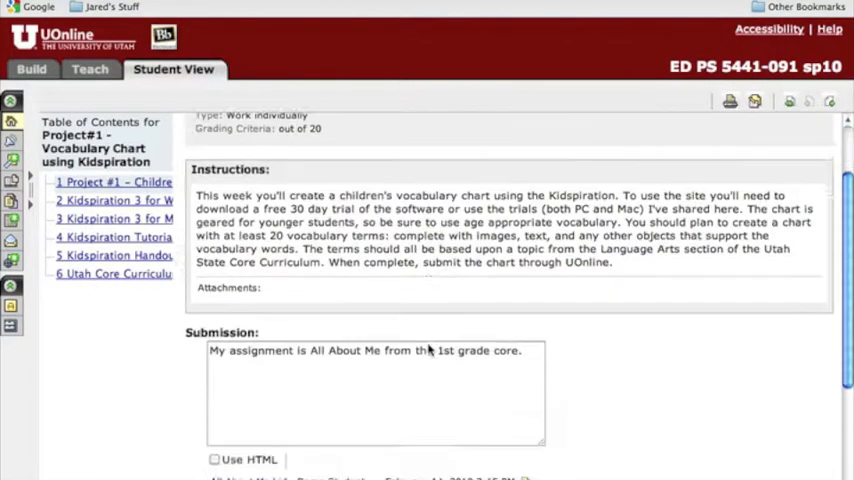
{"action": "scroll", "scroll_direction": "down", "scroll_amount": 3}
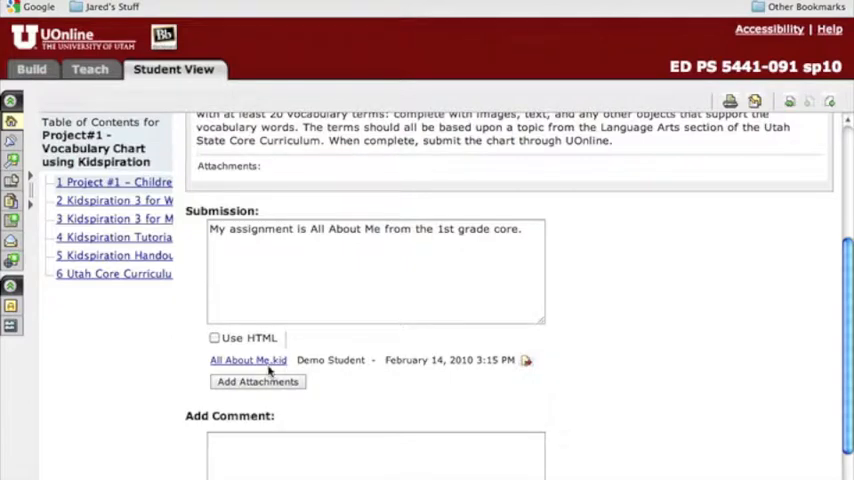
{"action": "scroll", "scroll_direction": "down", "scroll_amount": 3}
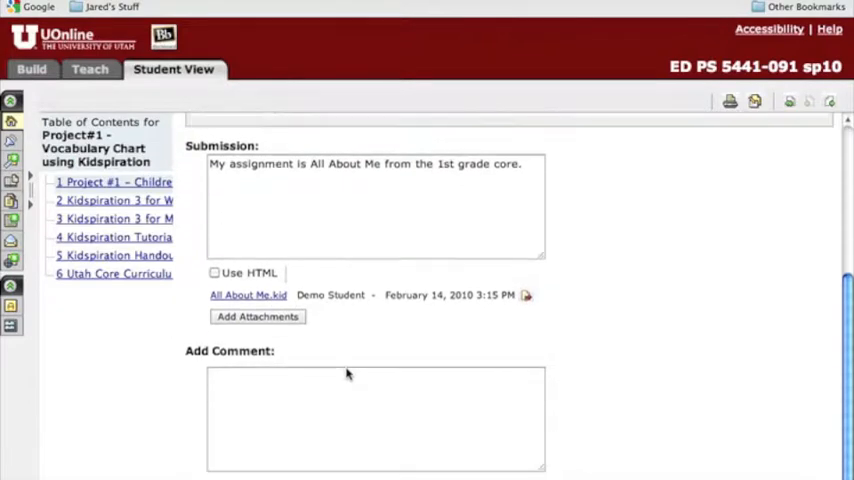